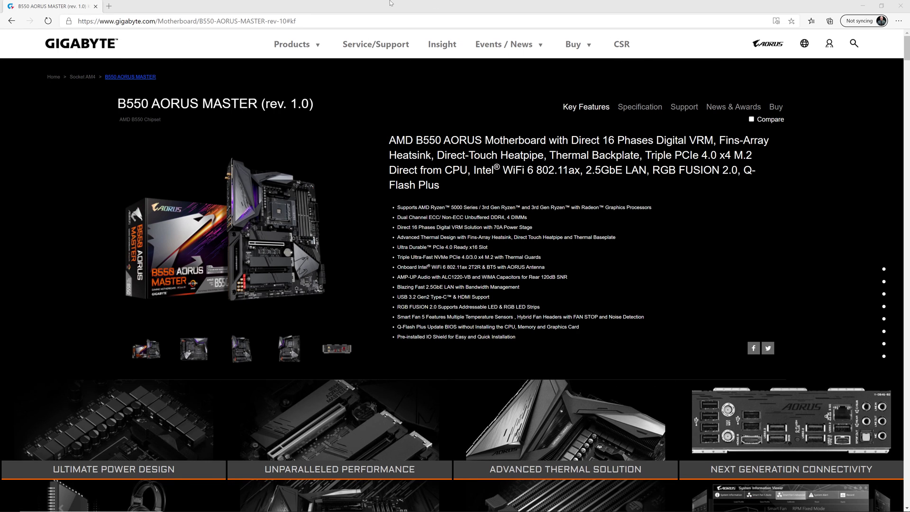
From the B550 AORUS MASTER support downloads, start downloading the F11n BIOS zip
left_click(180, 21)
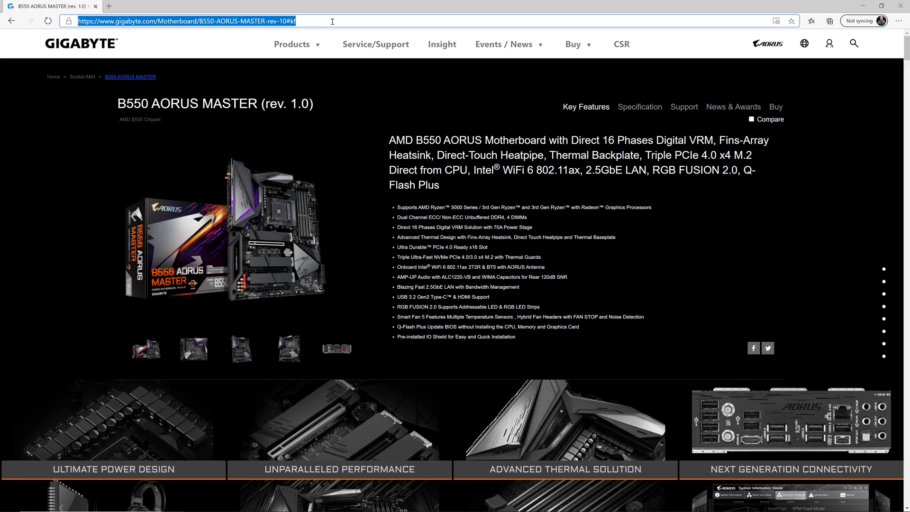
mouse_move(386, 16)
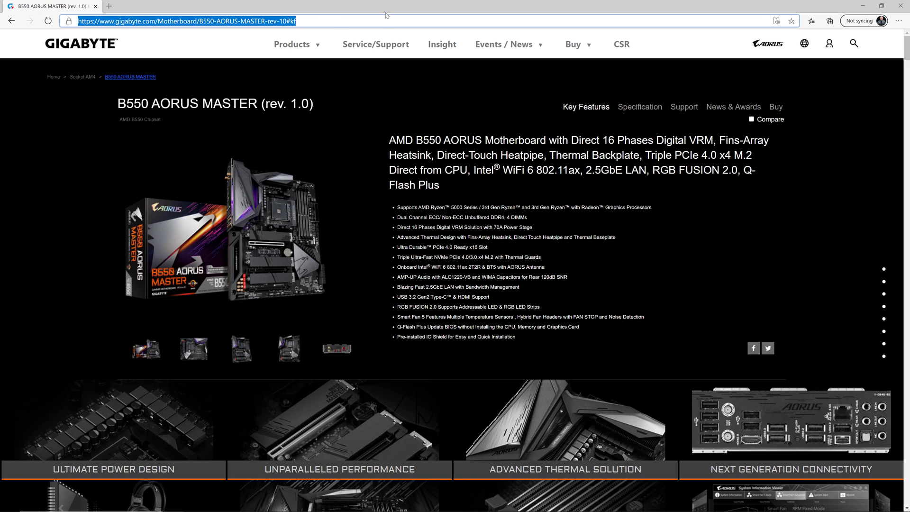
mouse_move(684, 108)
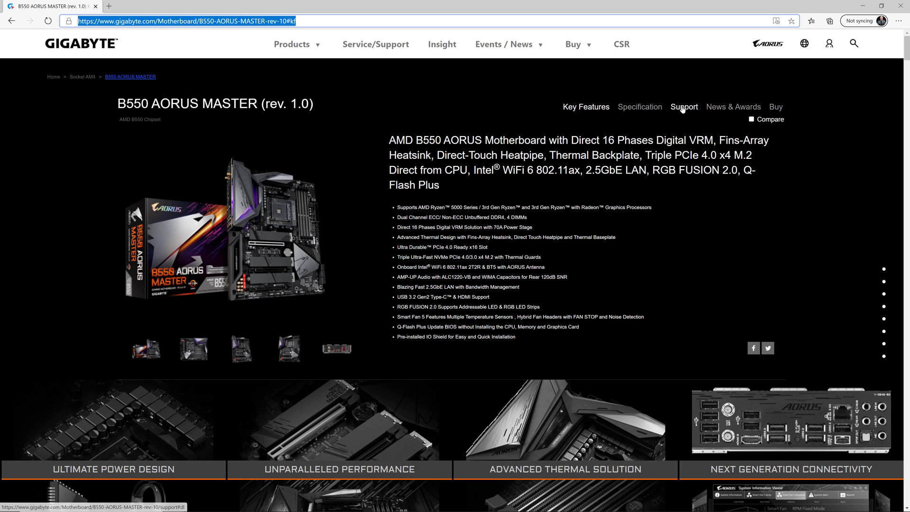
left_click(684, 107)
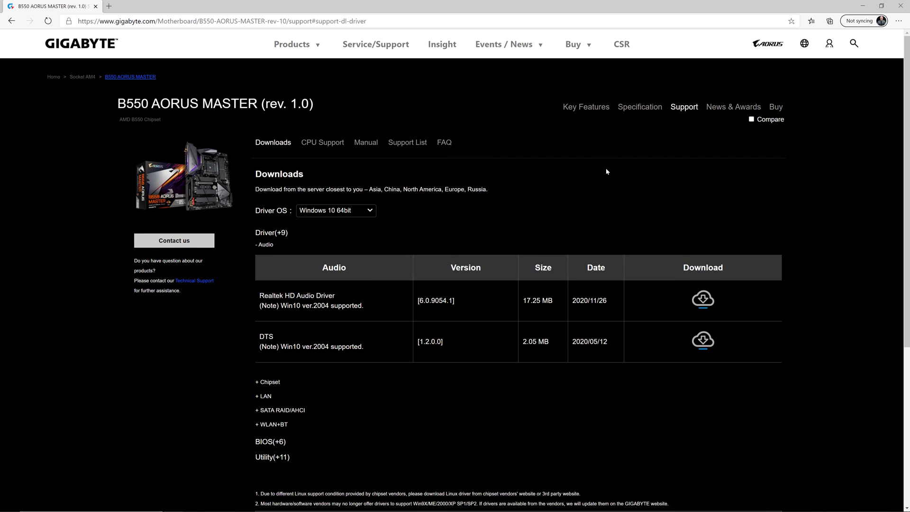
mouse_move(596, 167)
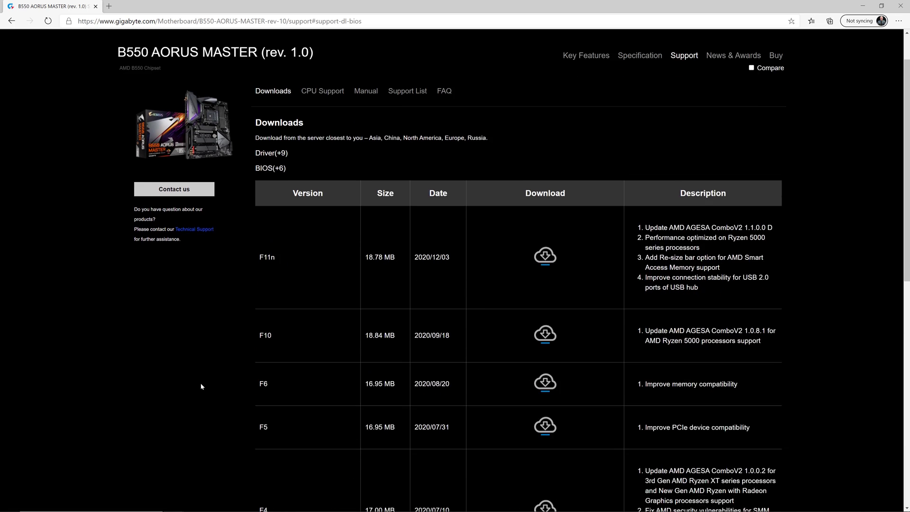
scroll("down", 3)
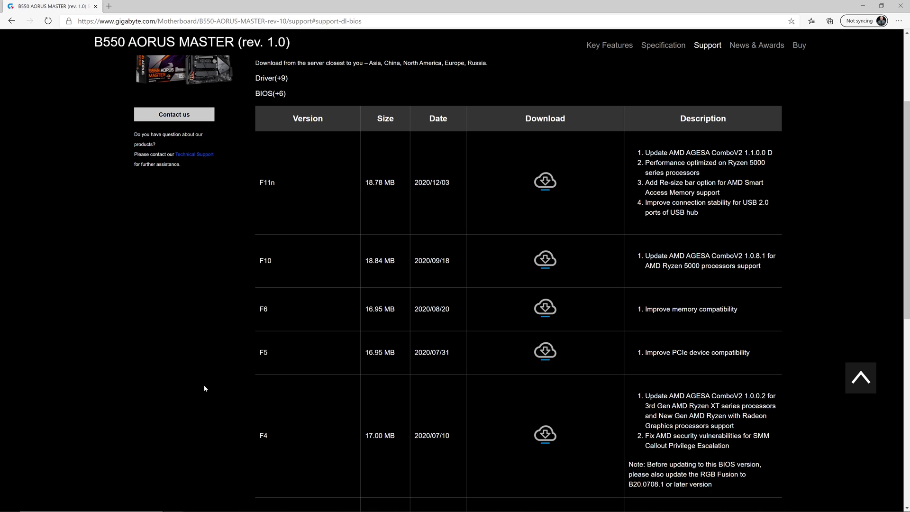
mouse_move(264, 191)
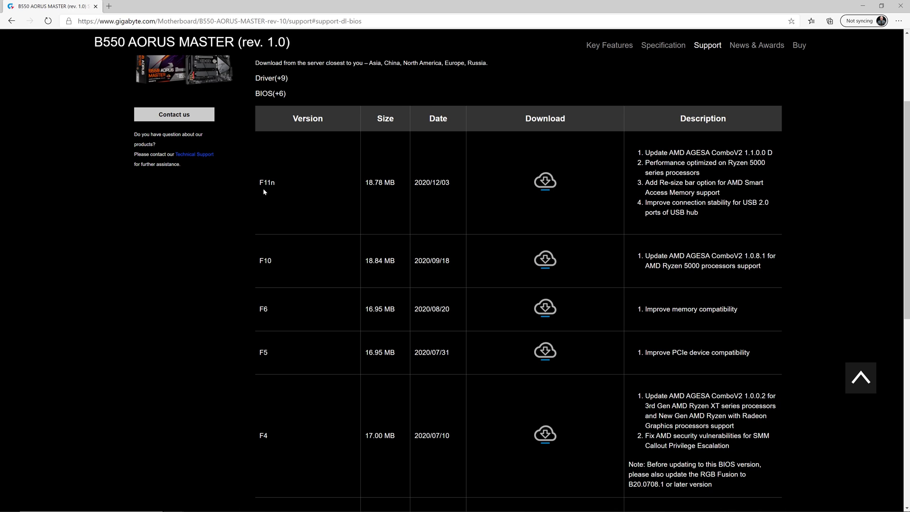
mouse_move(198, 243)
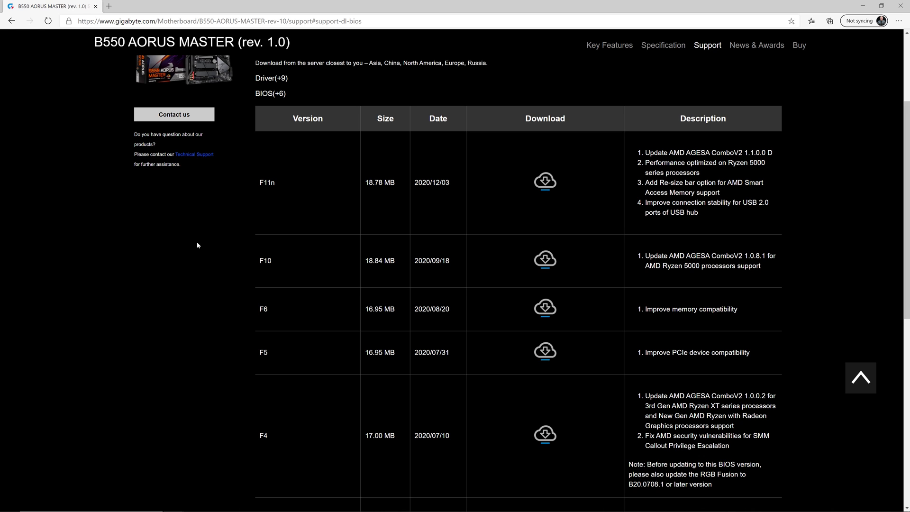
mouse_move(205, 248)
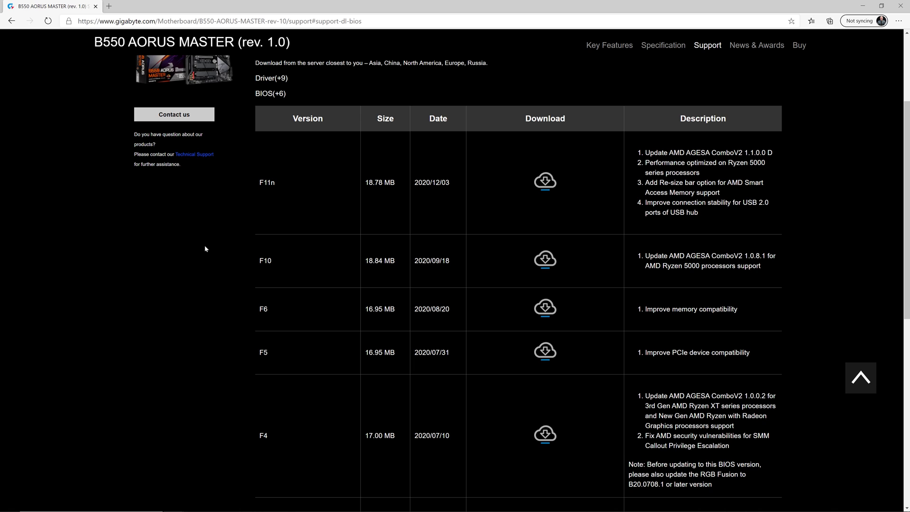
mouse_move(495, 198)
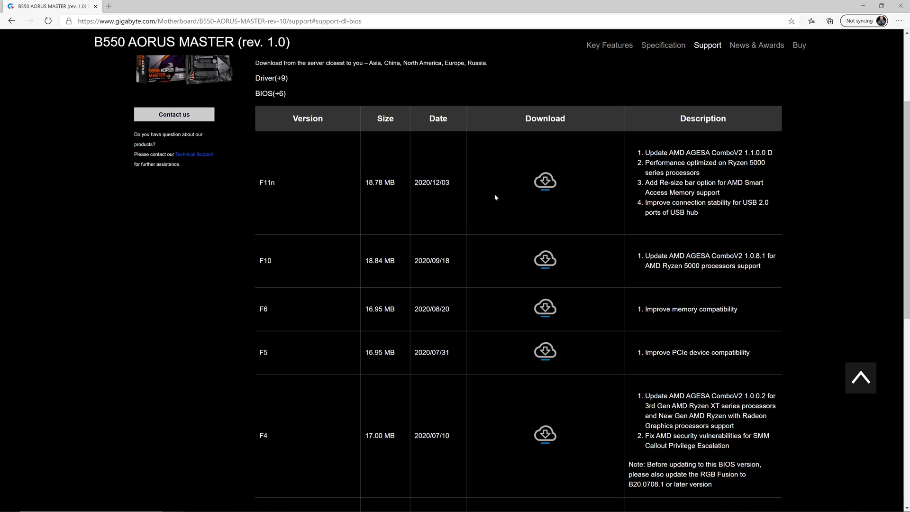
left_click(544, 181)
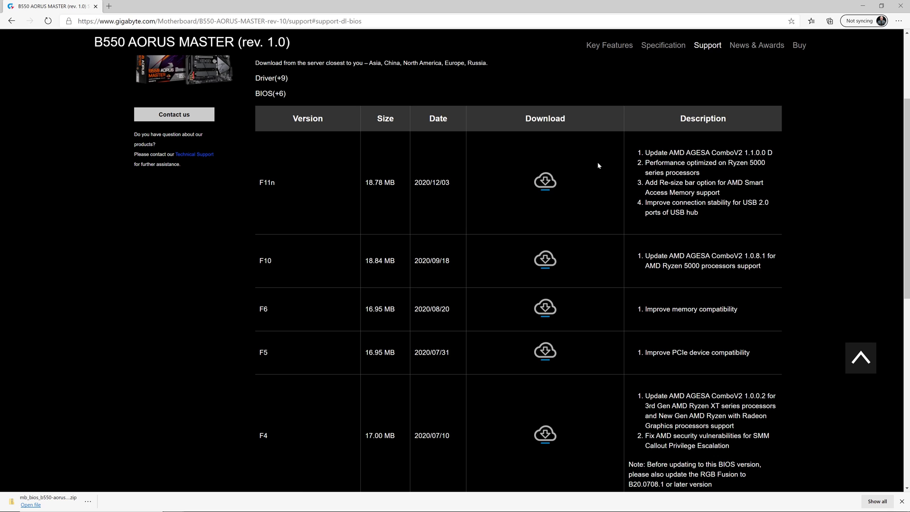
mouse_move(44, 466)
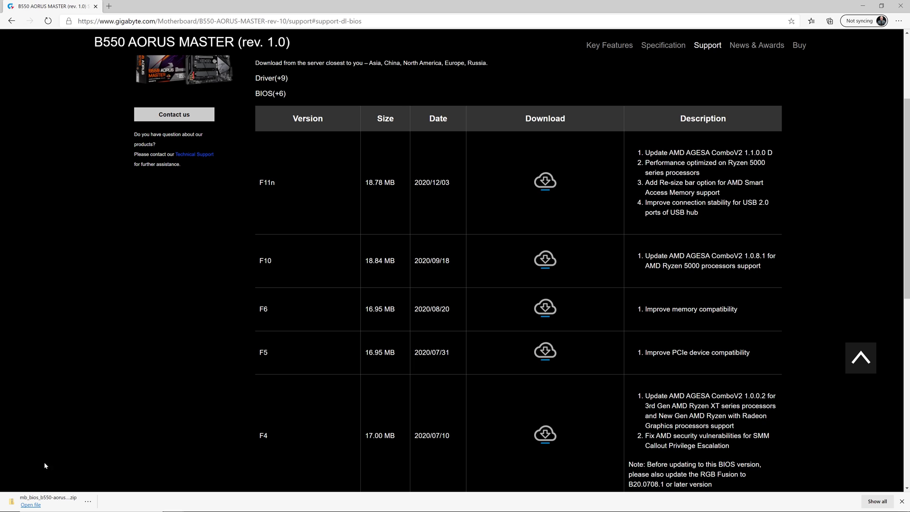
In Downloads, choose Extract All on mb_bios_b550-aorus-master_f11n.zip
left_click(30, 505)
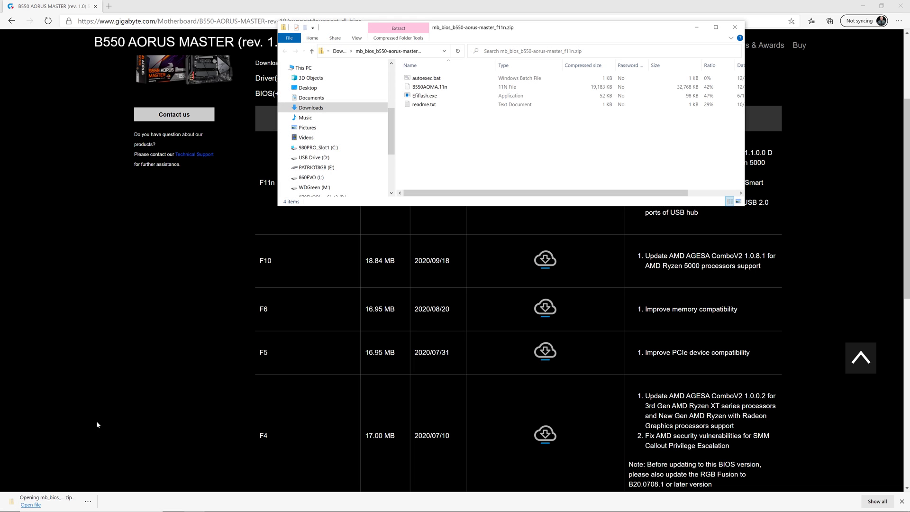
mouse_move(480, 30)
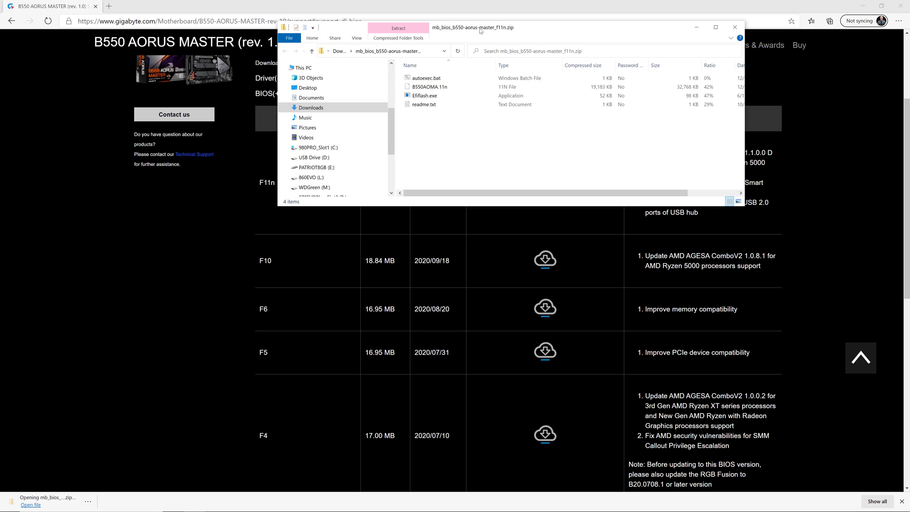
left_click(415, 98)
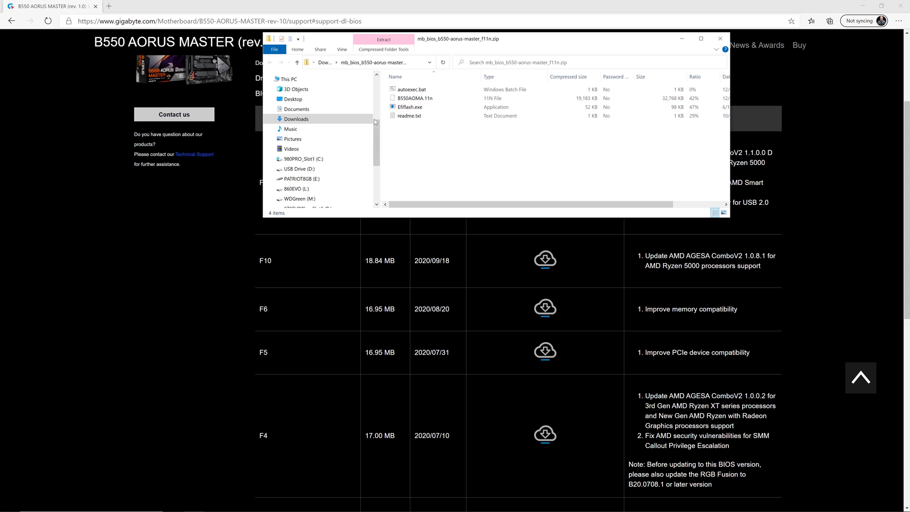
left_click(296, 120)
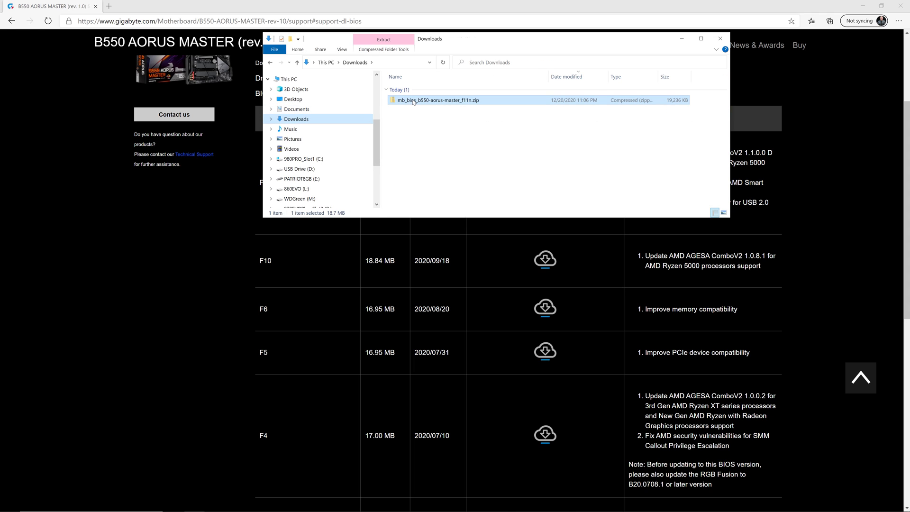
right_click(436, 99)
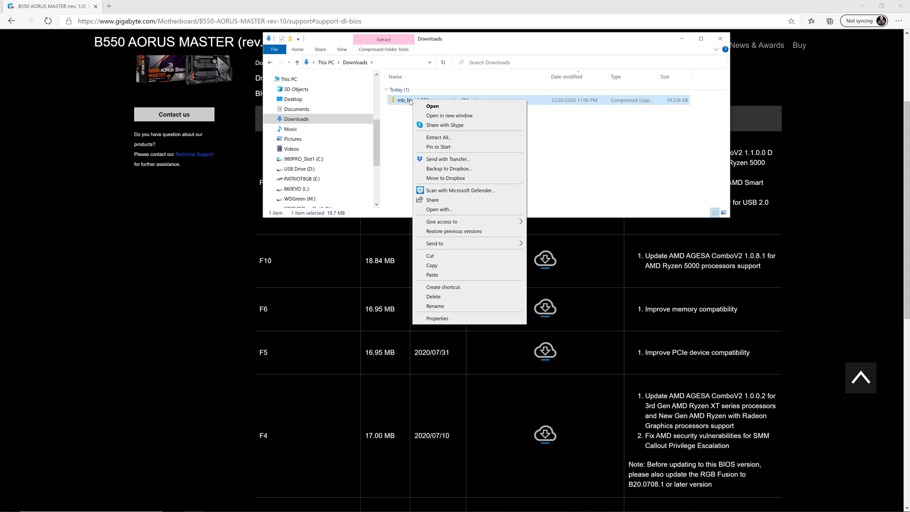
mouse_move(438, 146)
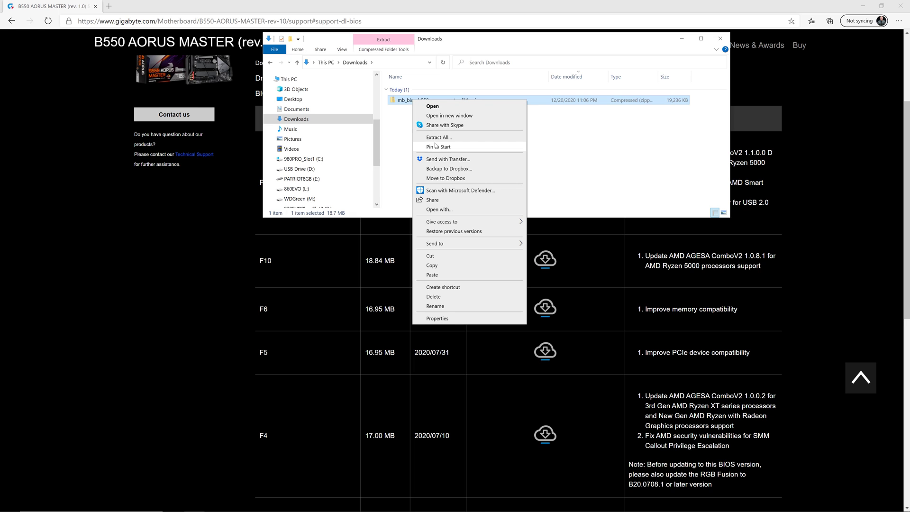
left_click(438, 136)
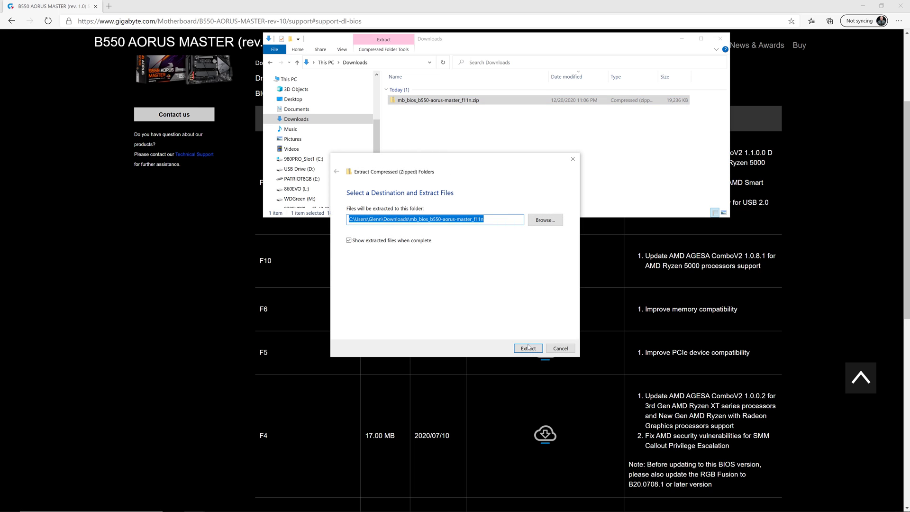
left_click(529, 348)
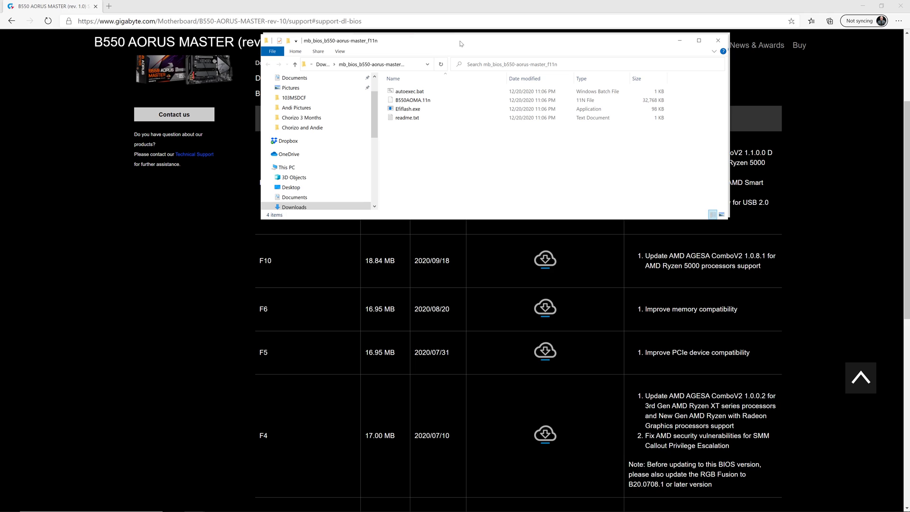
mouse_move(408, 109)
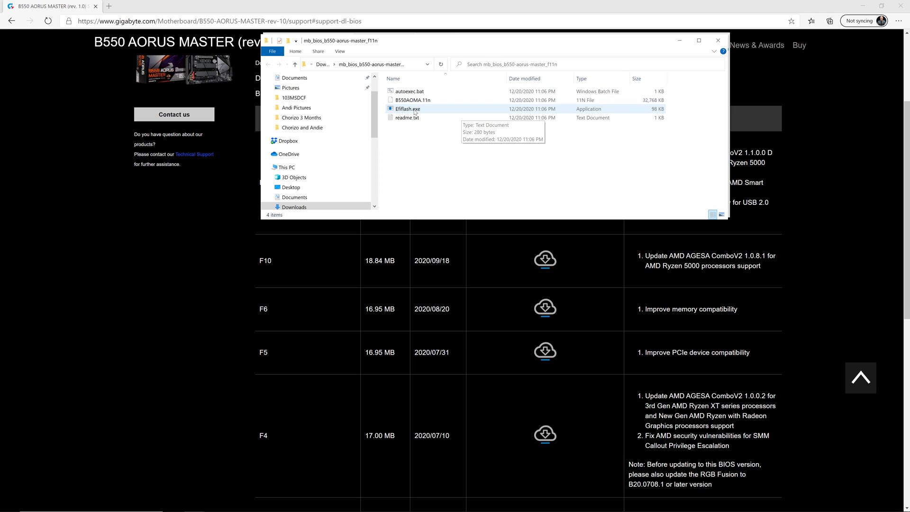
left_click(413, 99)
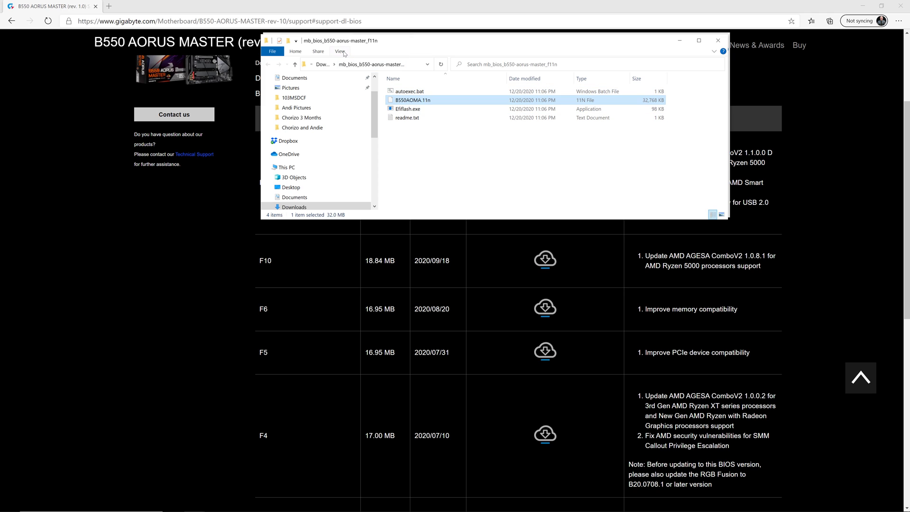
left_click(341, 51)
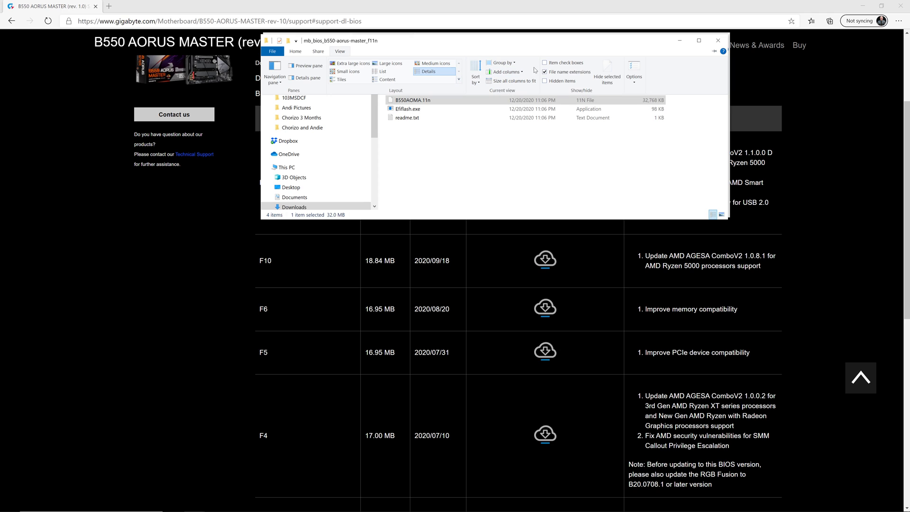
mouse_move(566, 72)
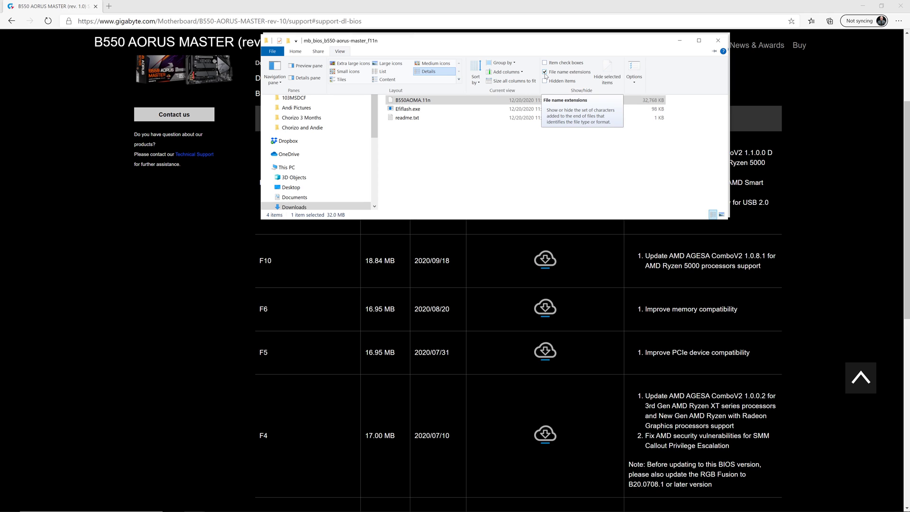
left_click(544, 72)
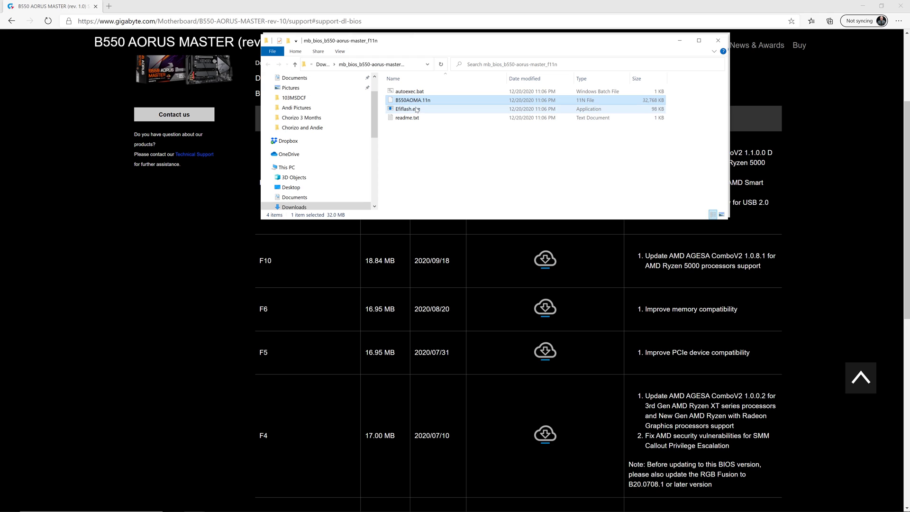
Rename B550AOMA.11n to gigabyte.bin and confirm the extension change
right_click(412, 100)
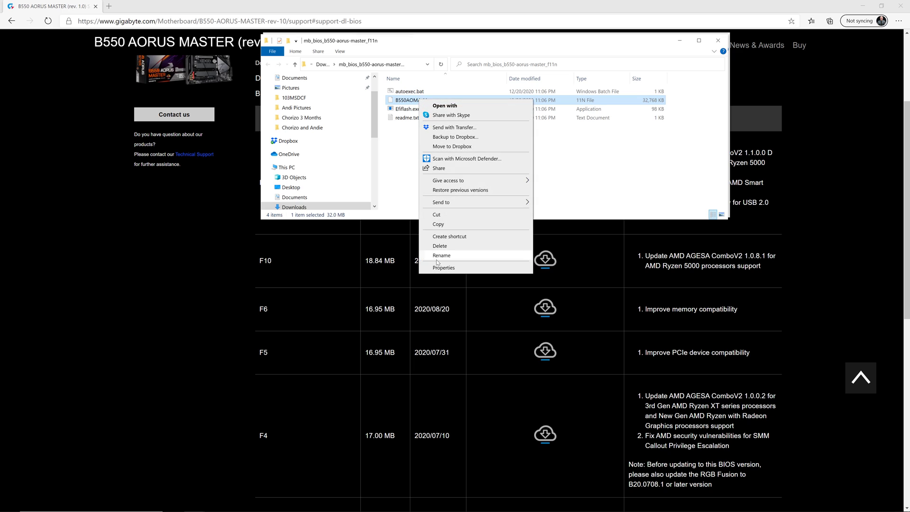
left_click(442, 255)
type("gigabyte.bin")
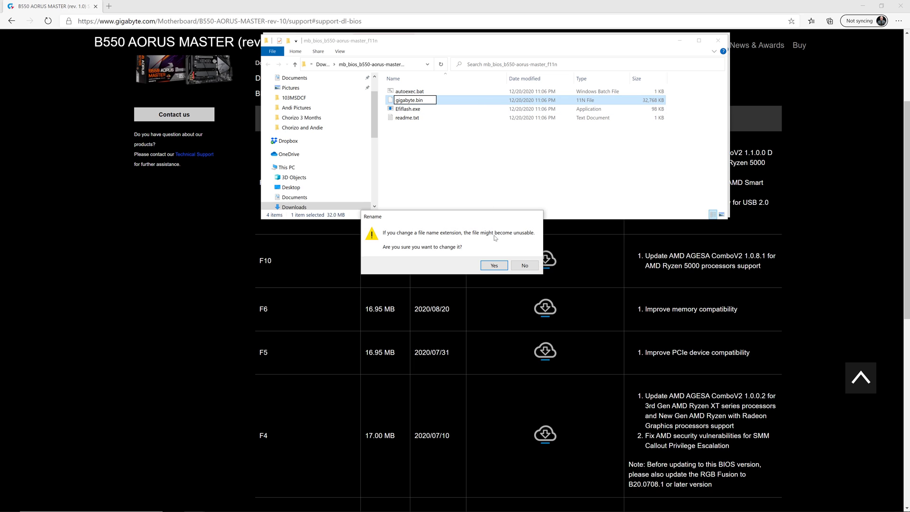
mouse_move(472, 222)
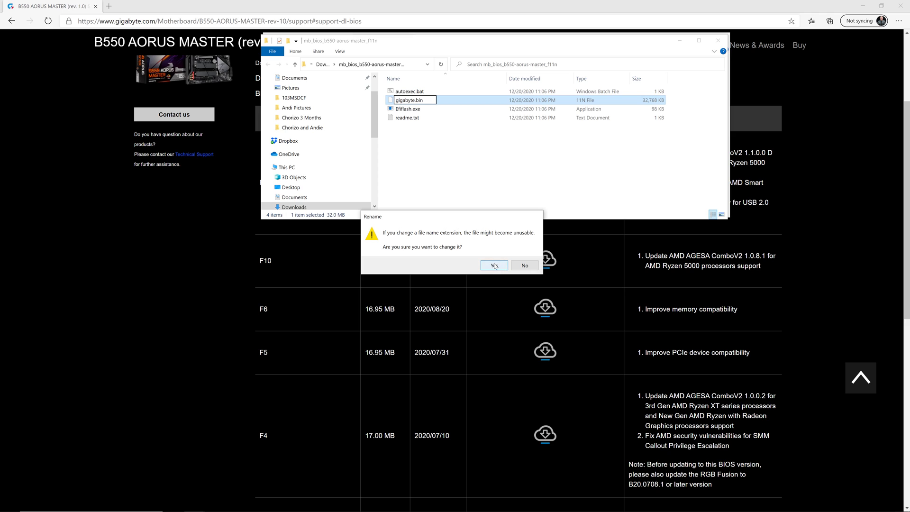
left_click(494, 265)
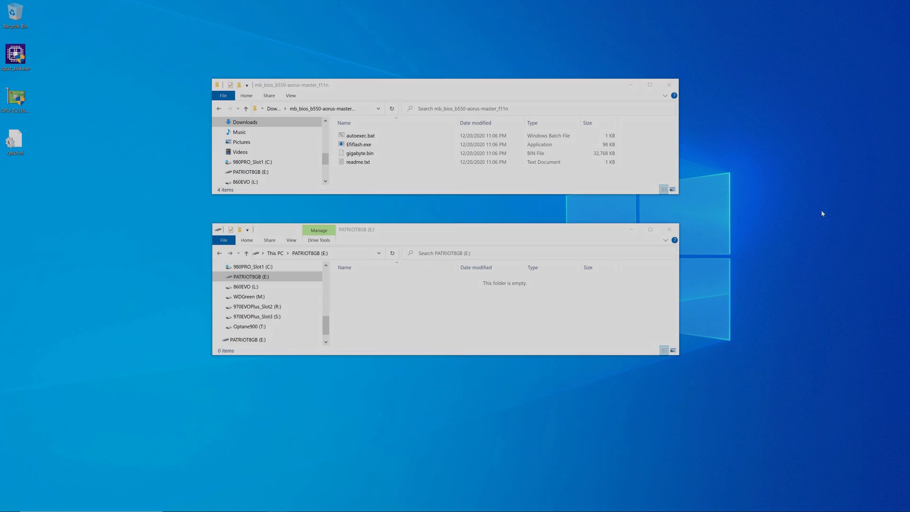
mouse_move(860, 226)
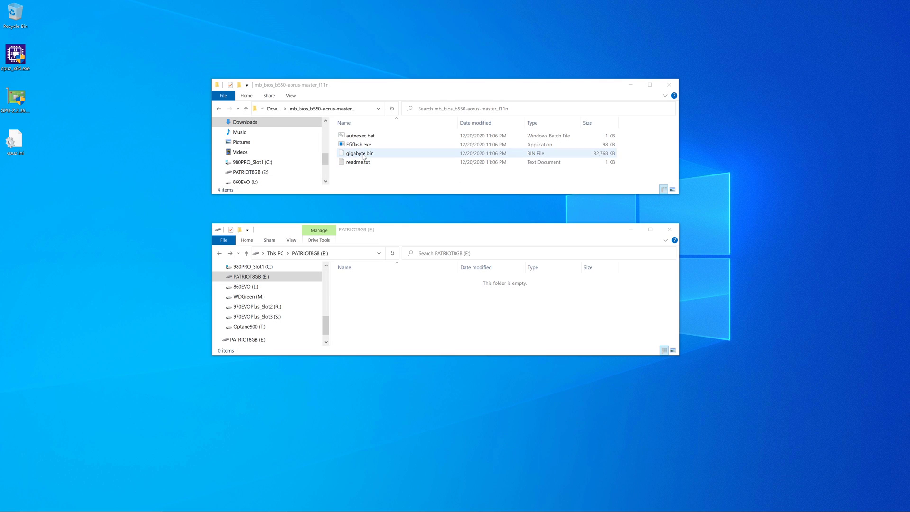
mouse_move(371, 158)
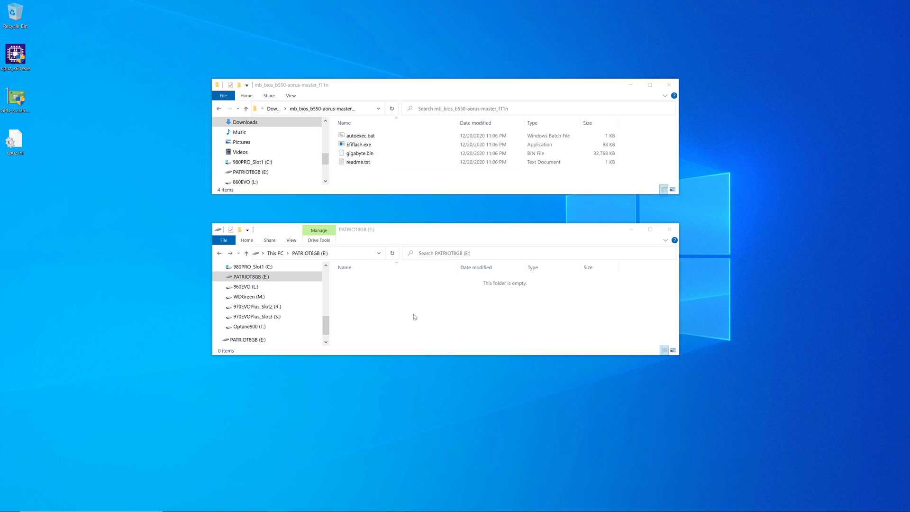
mouse_move(422, 313)
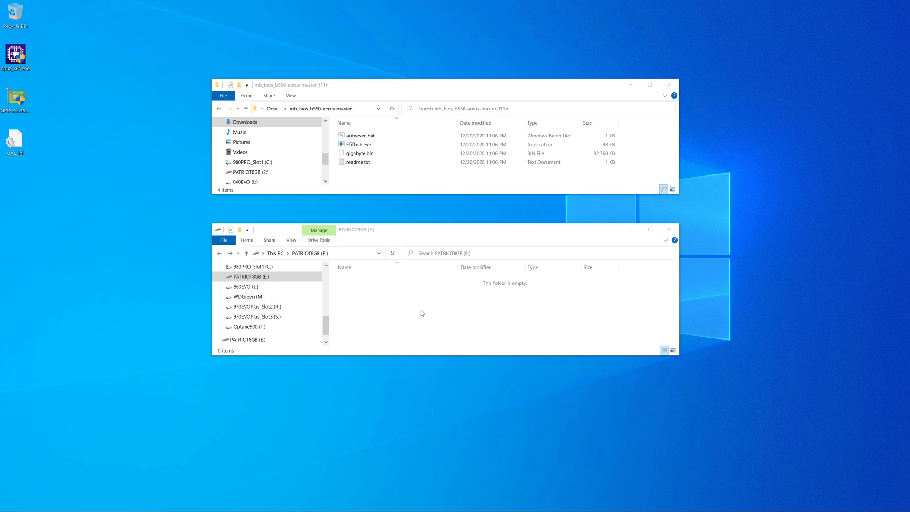
mouse_move(425, 310)
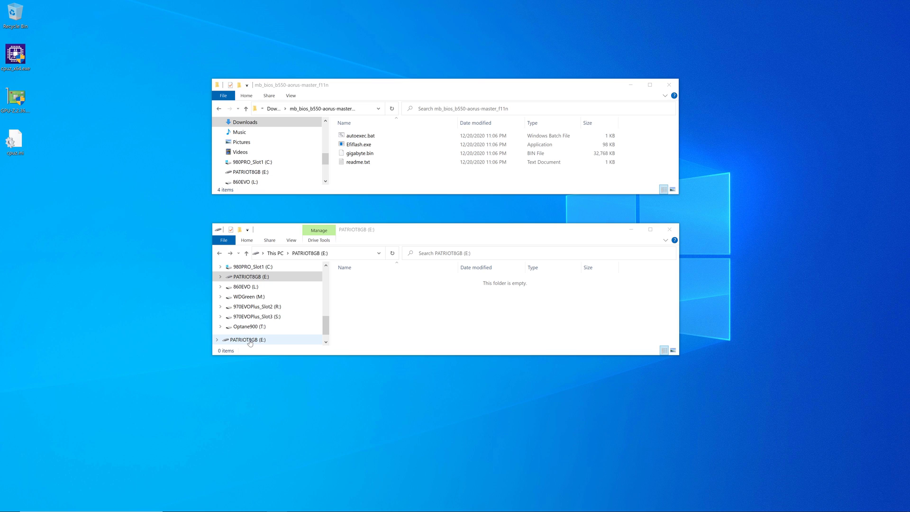
right_click(250, 339)
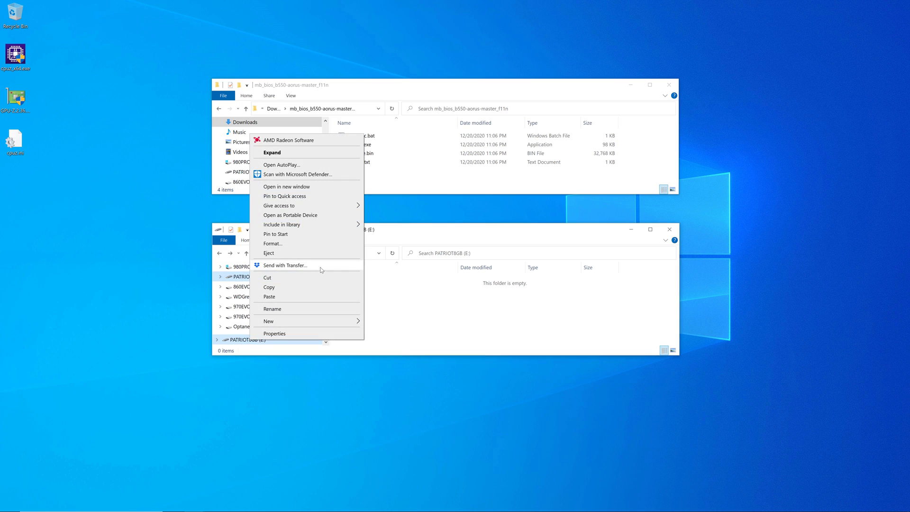
left_click(275, 333)
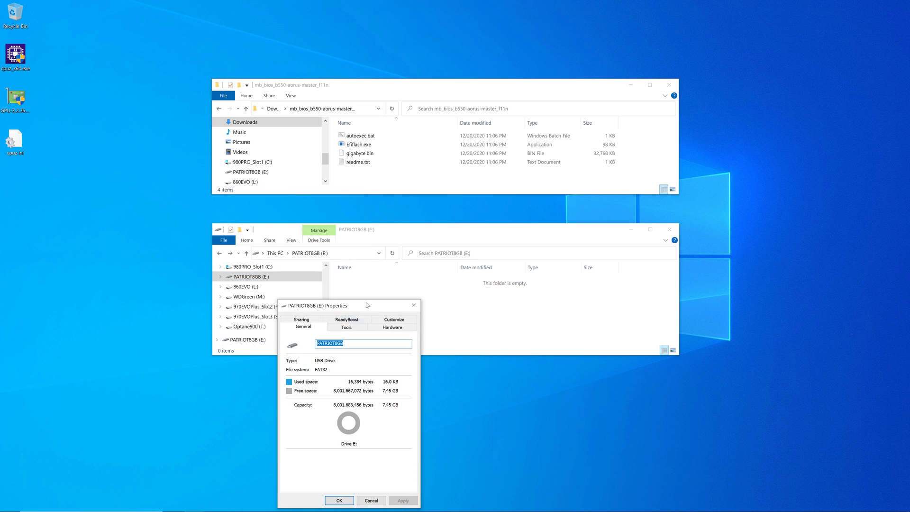
mouse_move(395, 317)
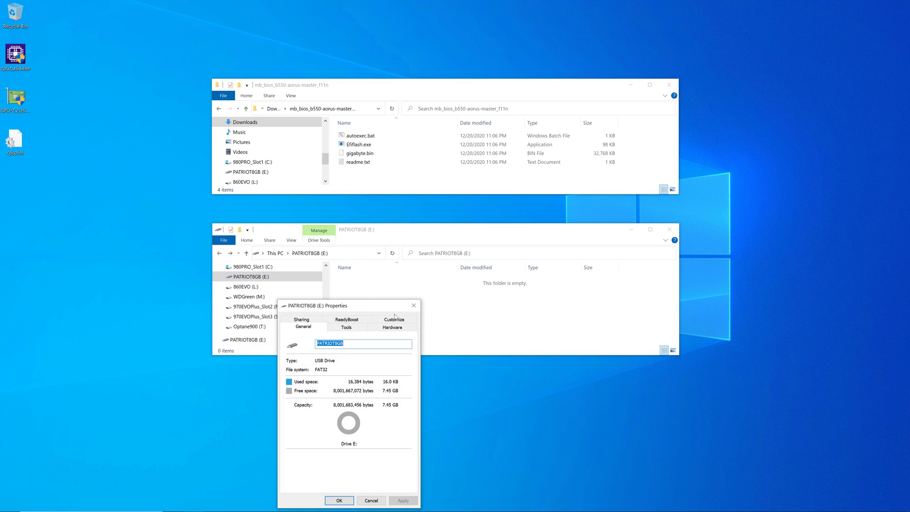
mouse_move(368, 307)
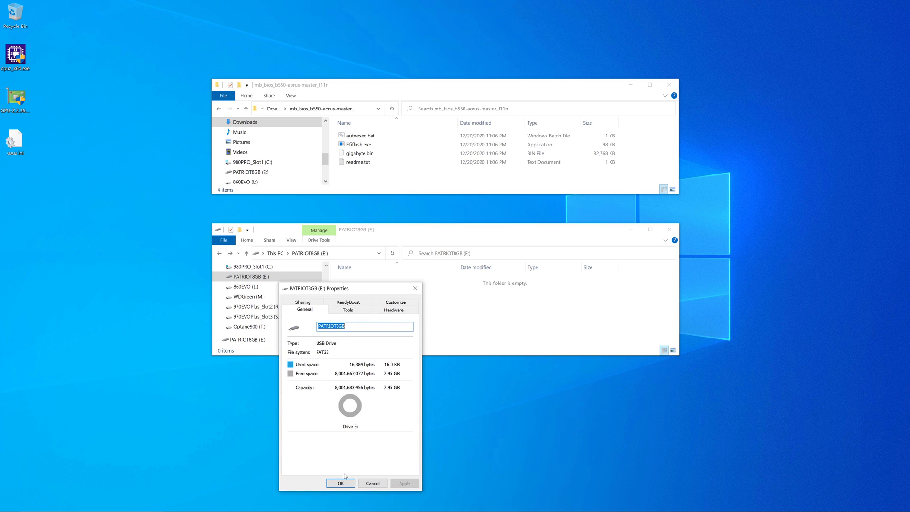
left_click(340, 483)
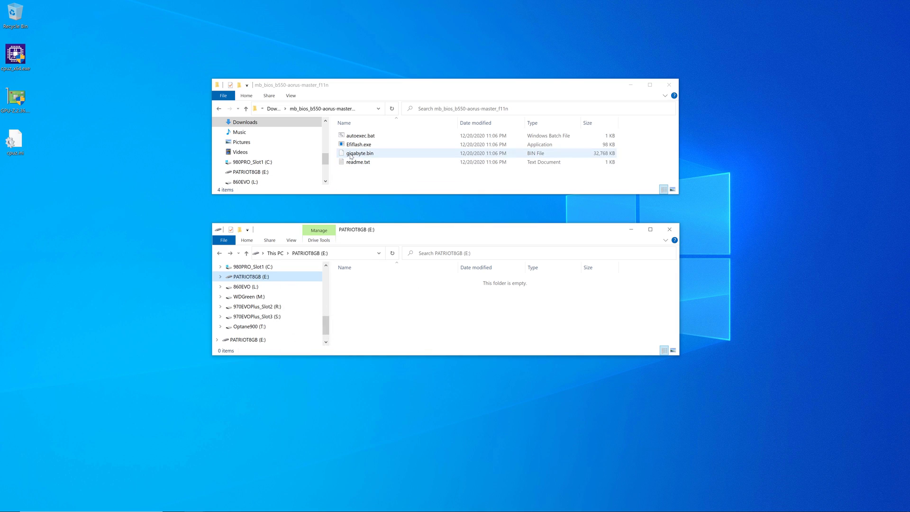